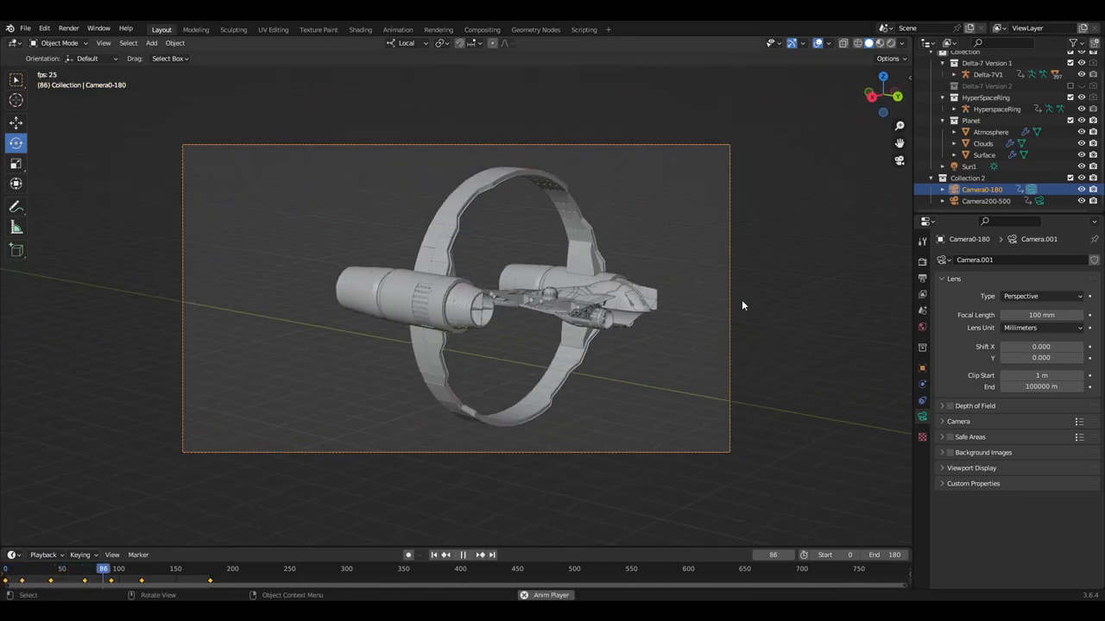
- Switch the viewport to Rendered shading and show the Cycles engine in Render Properties
click(462, 556)
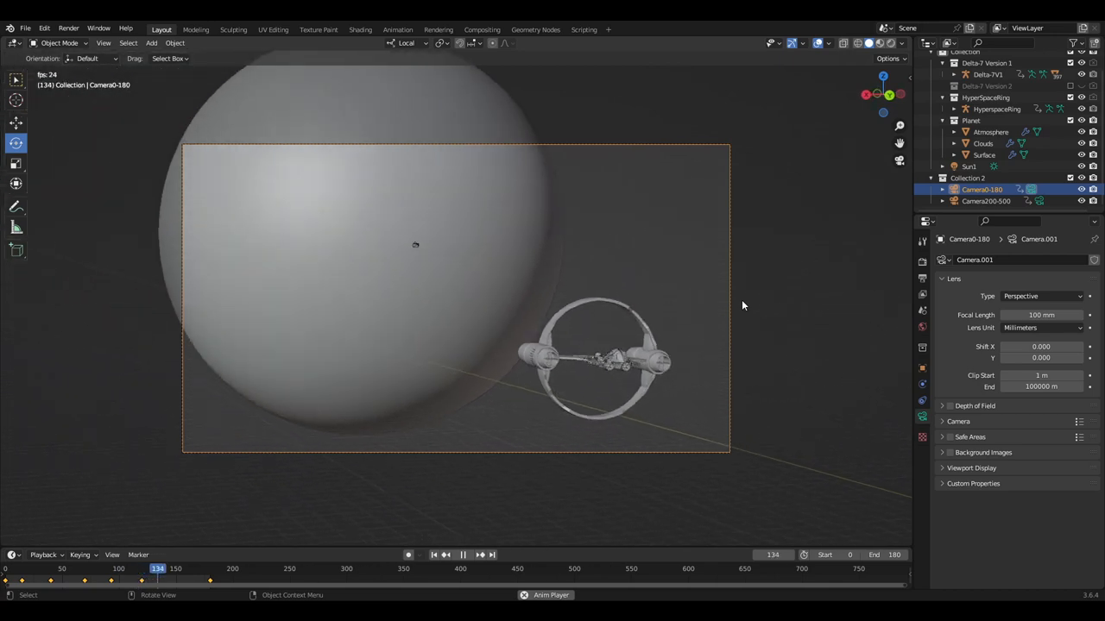
click(435, 555)
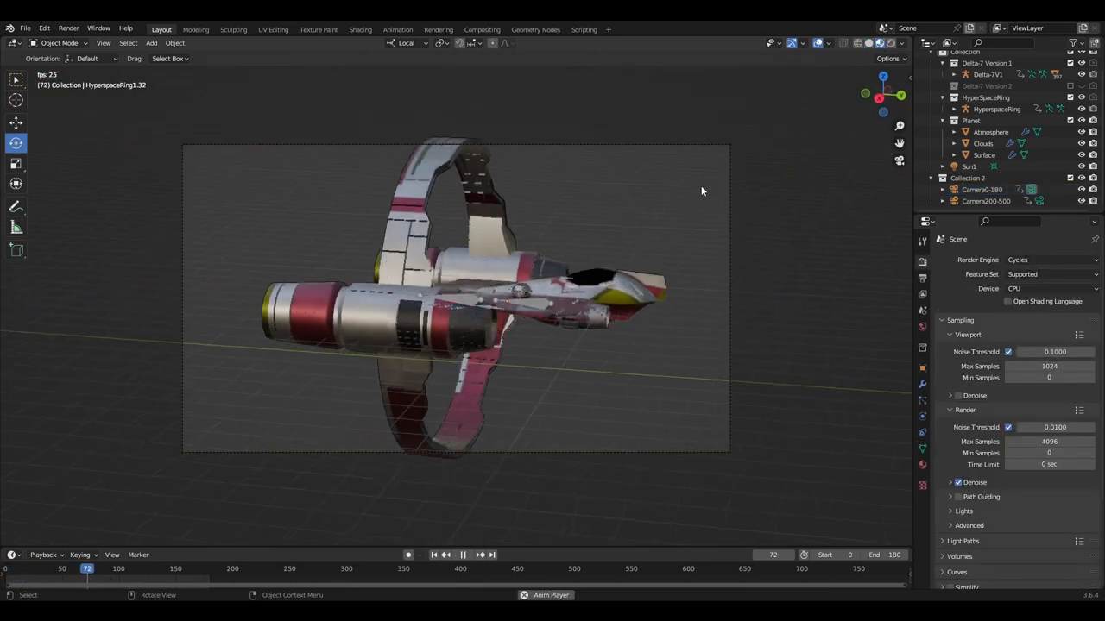
- Return the viewport to Solid shading in Camera0-180 view at the first frame
click(445, 556)
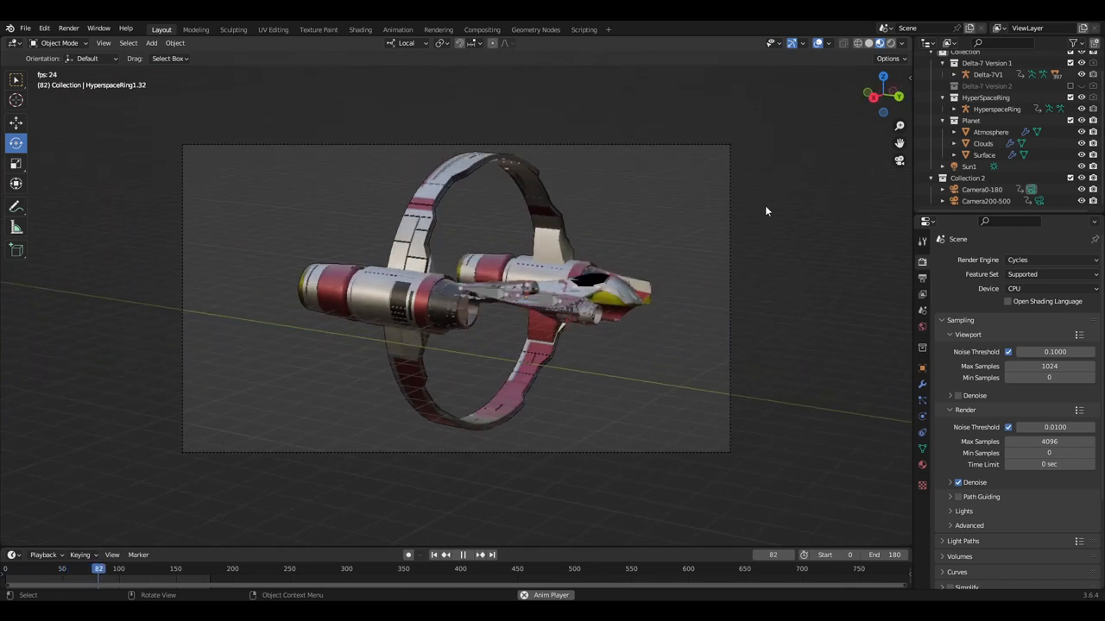
click(463, 556)
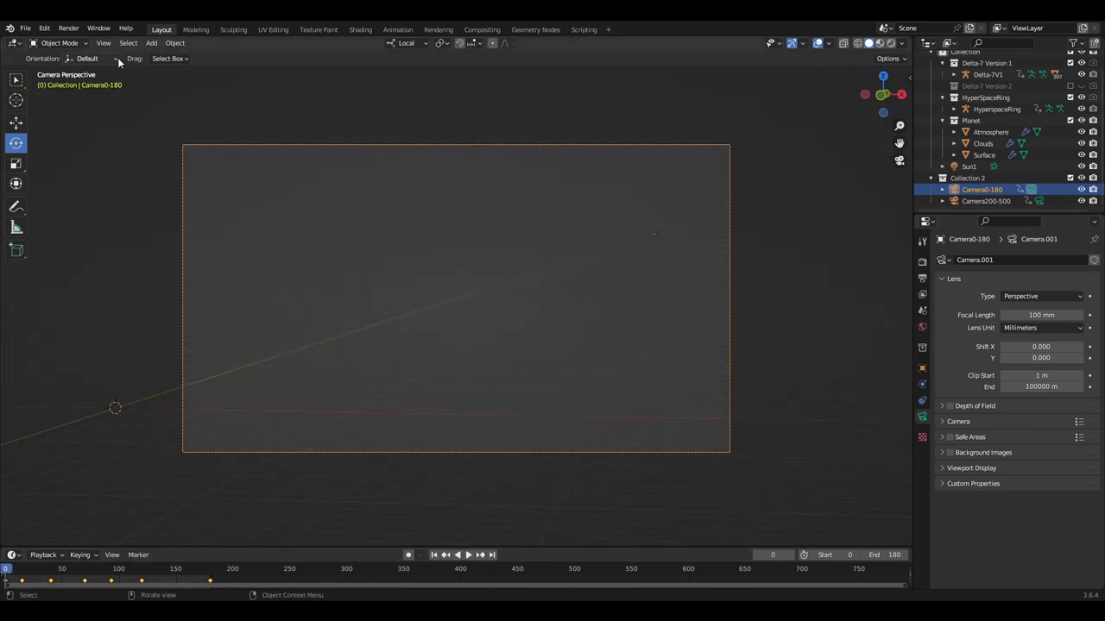
- Render the animation from the viewport via View > Viewport Render Animation, then play it back
click(103, 43)
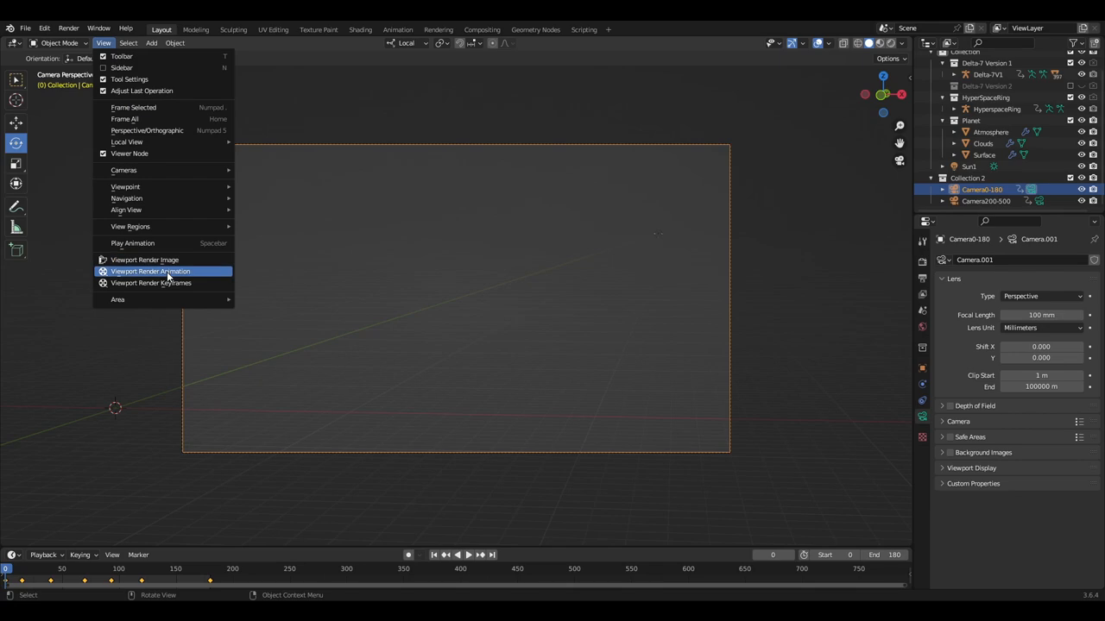
click(150, 271)
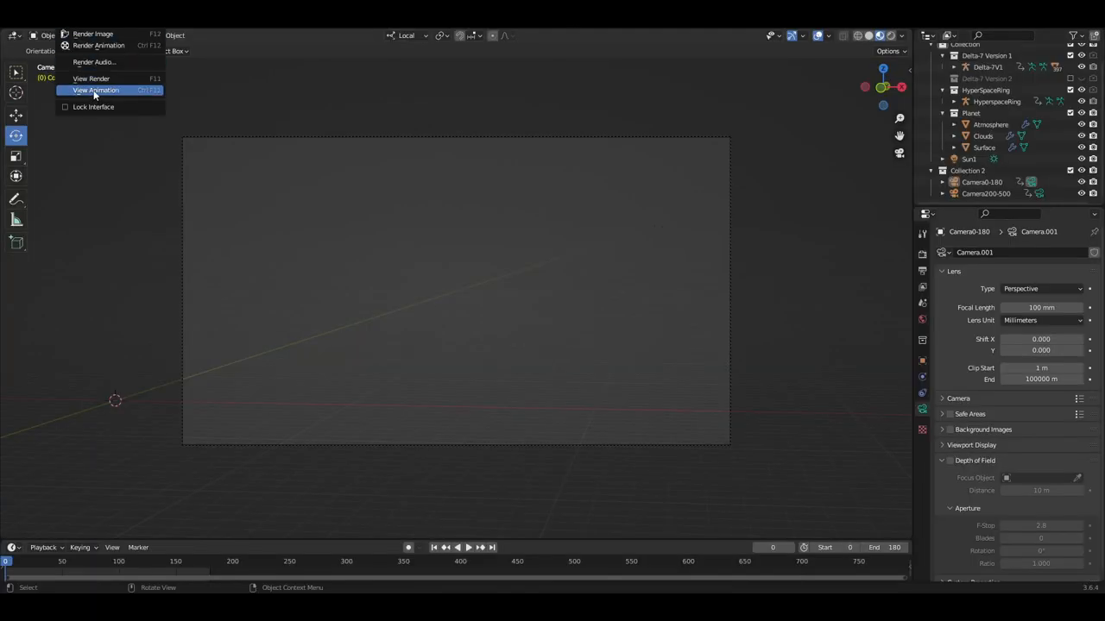
click(96, 90)
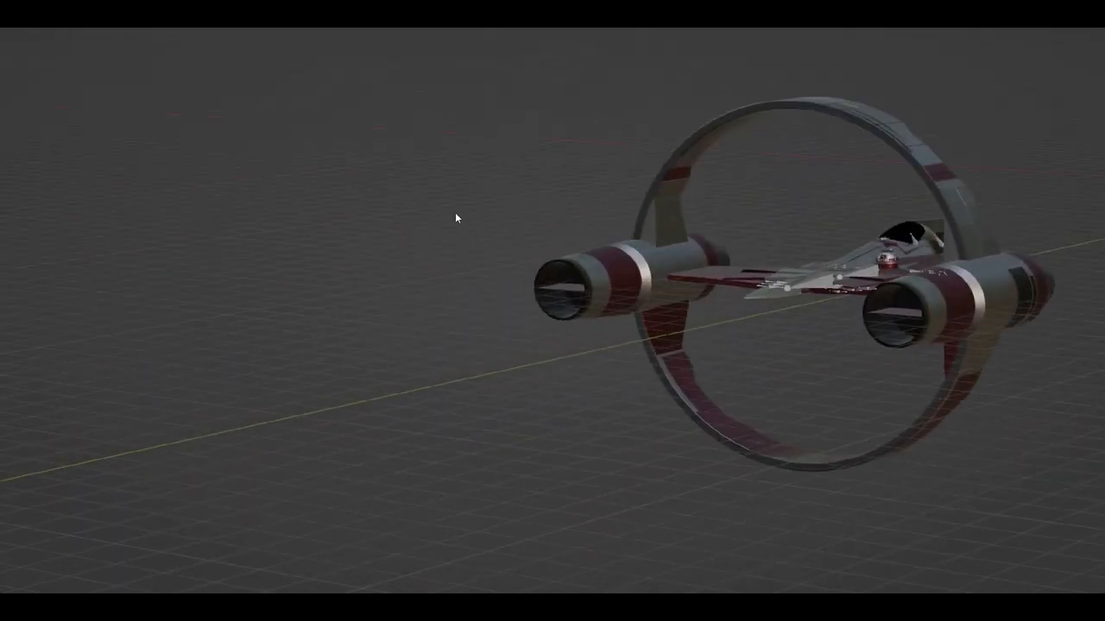